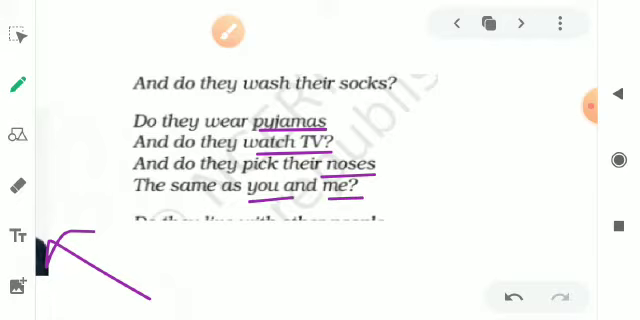
Step: Underline people, mums, dads, children, bad, spell right and mistakes in purple
scroll(down, 3)
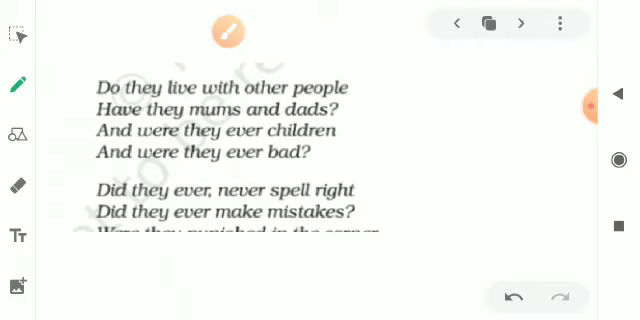
drag(290, 113, 320, 113)
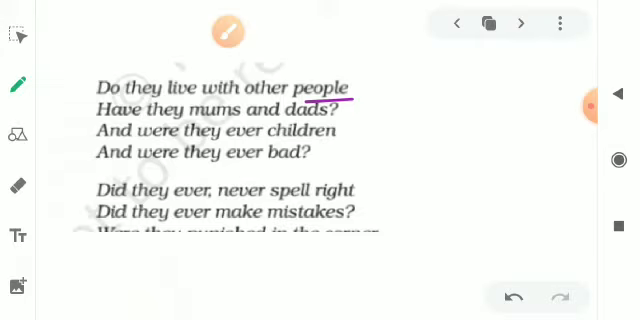
drag(100, 113, 345, 113)
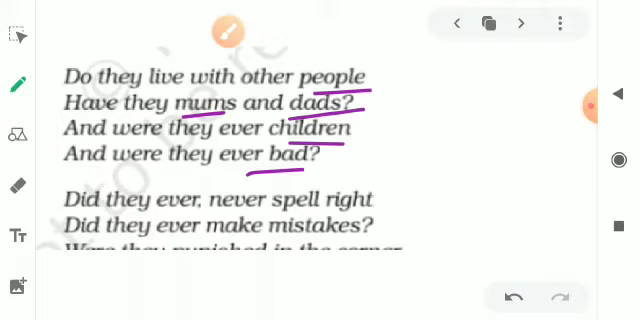
drag(287, 210, 377, 210)
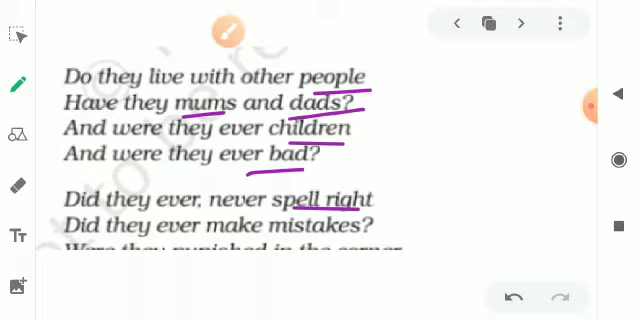
drag(272, 233, 385, 231)
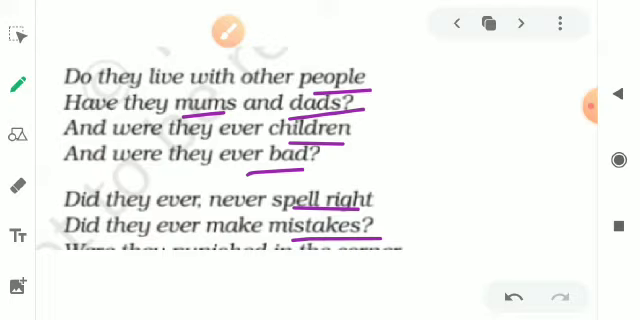
scroll(down, 3)
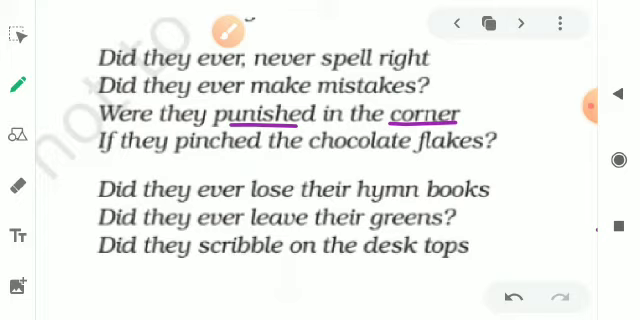
Step: Underline chocolate flakes, books, leave, greens, scribble and the next line's words in purple
drag(352, 152, 492, 150)
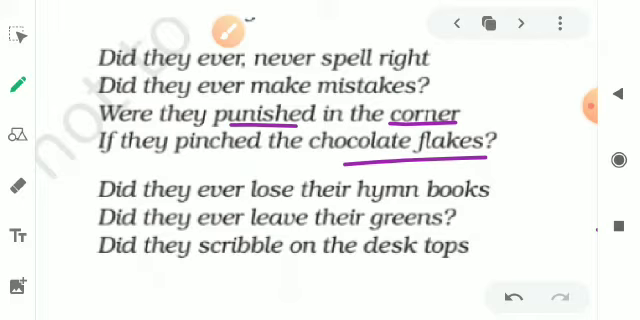
drag(420, 203, 492, 203)
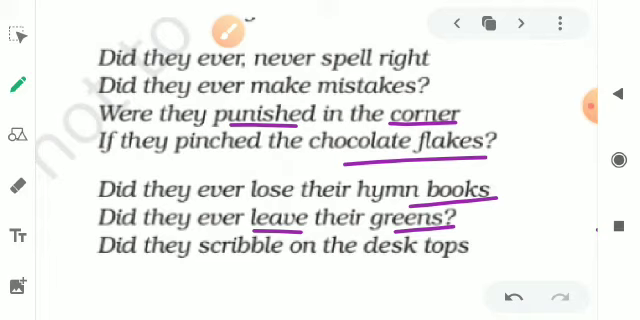
drag(218, 263, 284, 261)
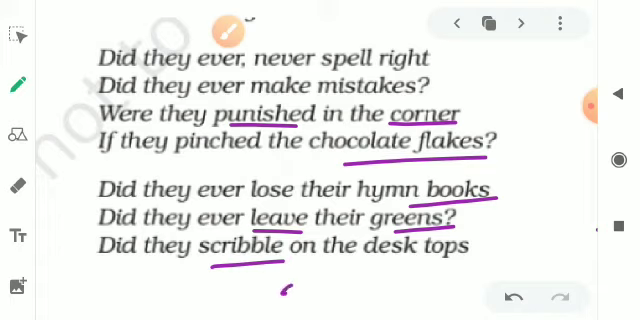
drag(290, 286, 375, 283)
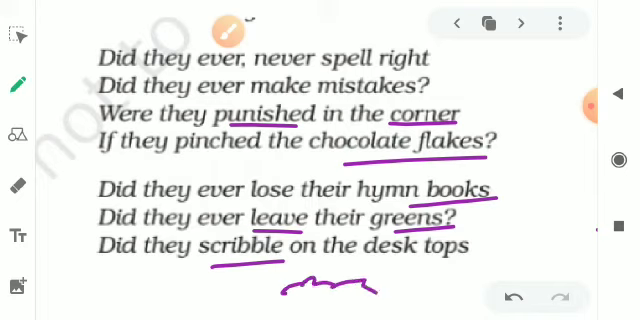
click(13, 186)
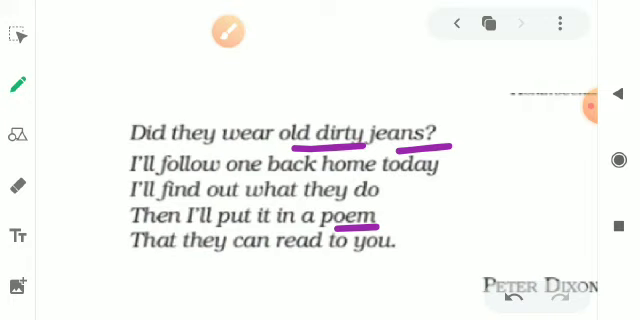
Step: Underline 'read to' in the poem's closing line with the purple pen
drag(278, 266, 338, 263)
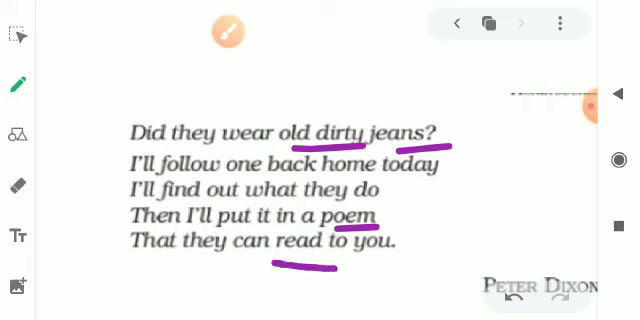